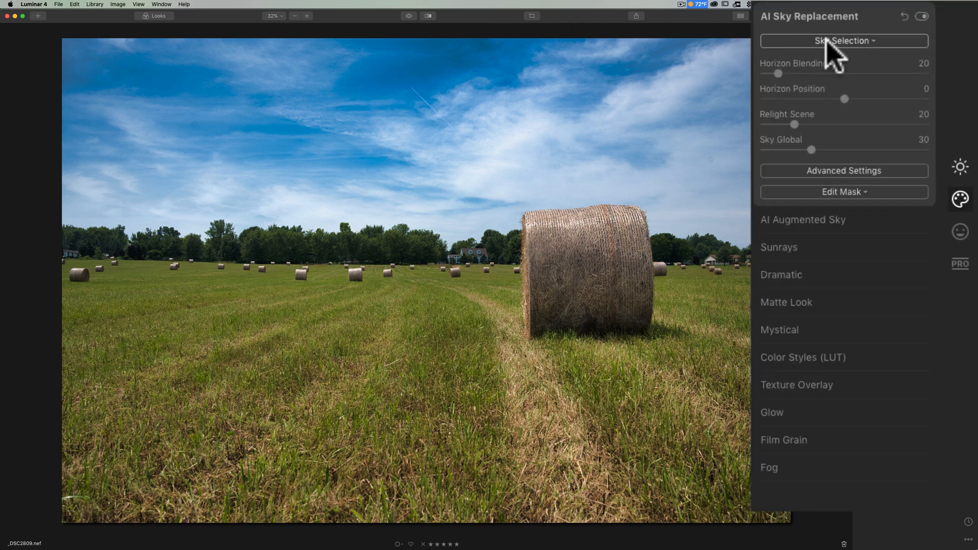
Step: Choose Load Custom Sky Image from the Sky Selection list to browse for the cloud JPEG
left_click(843, 41)
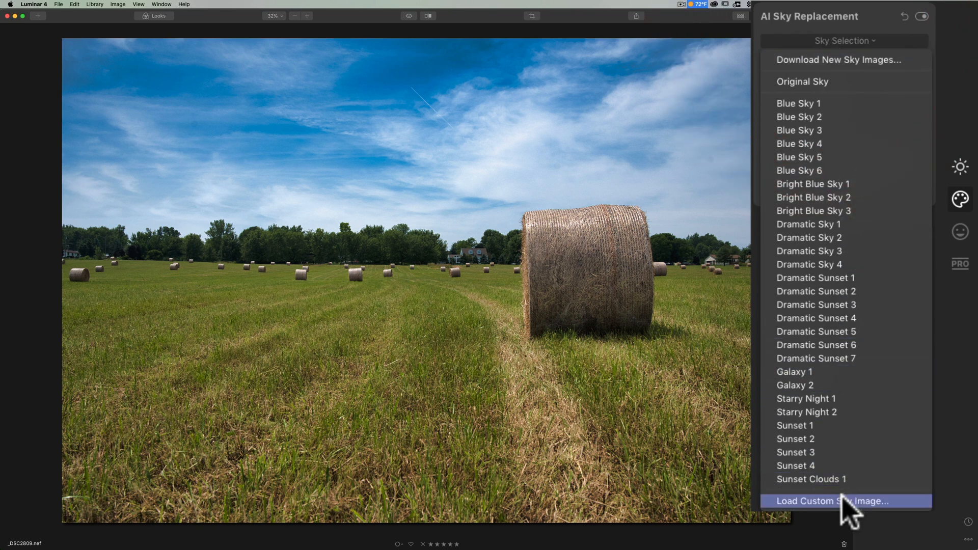
left_click(831, 501)
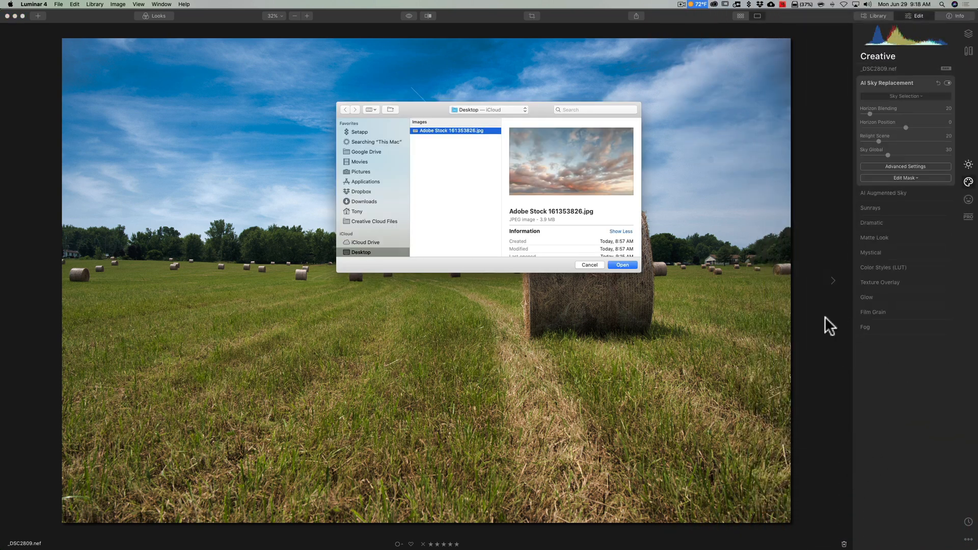
mouse_move(575, 207)
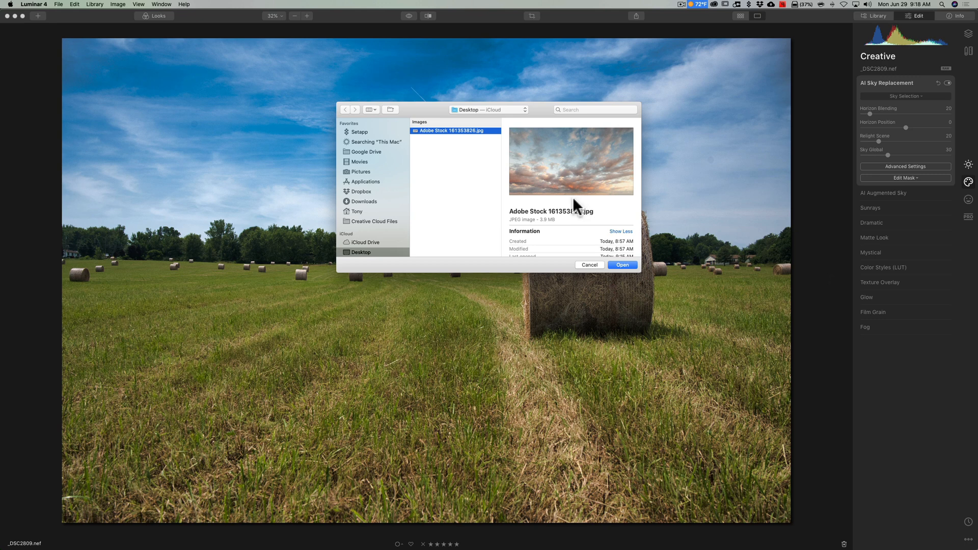
mouse_move(565, 243)
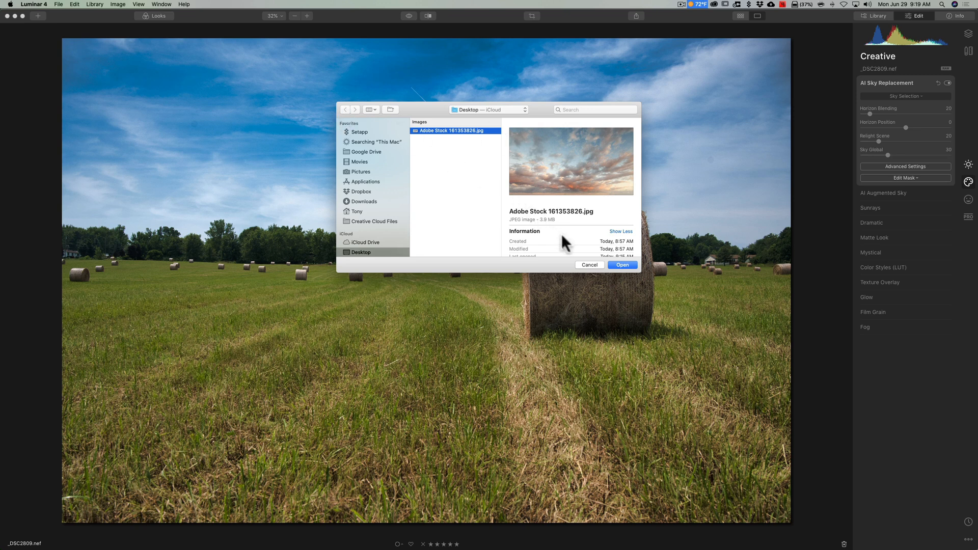
Step: Dismiss the Open dialog, returning to the hay-field photo with its original blue sky
left_click(621, 265)
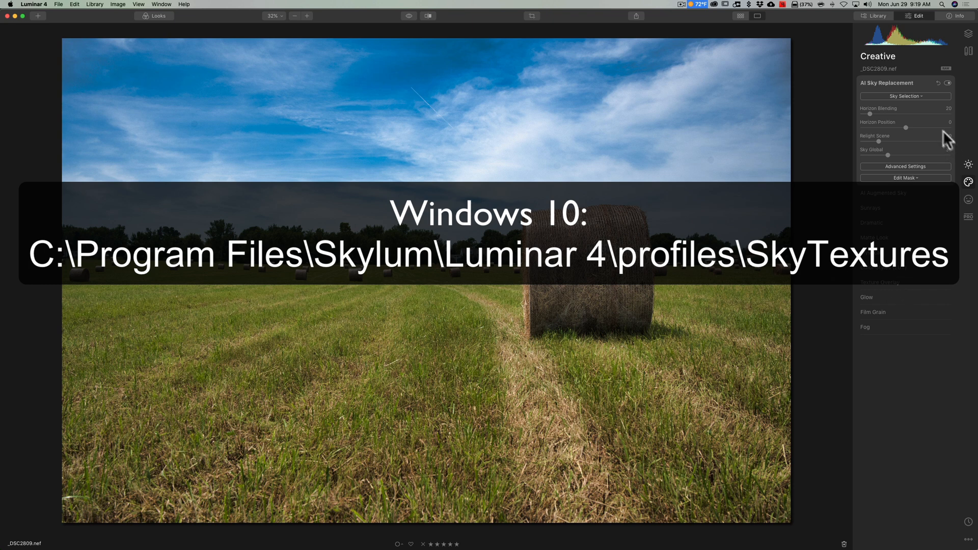
left_click(905, 95)
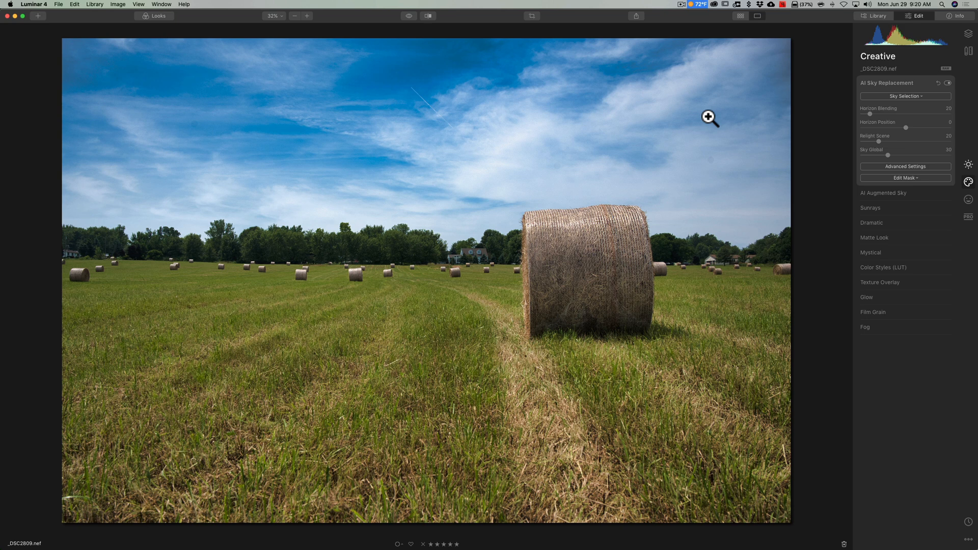
left_click(905, 96)
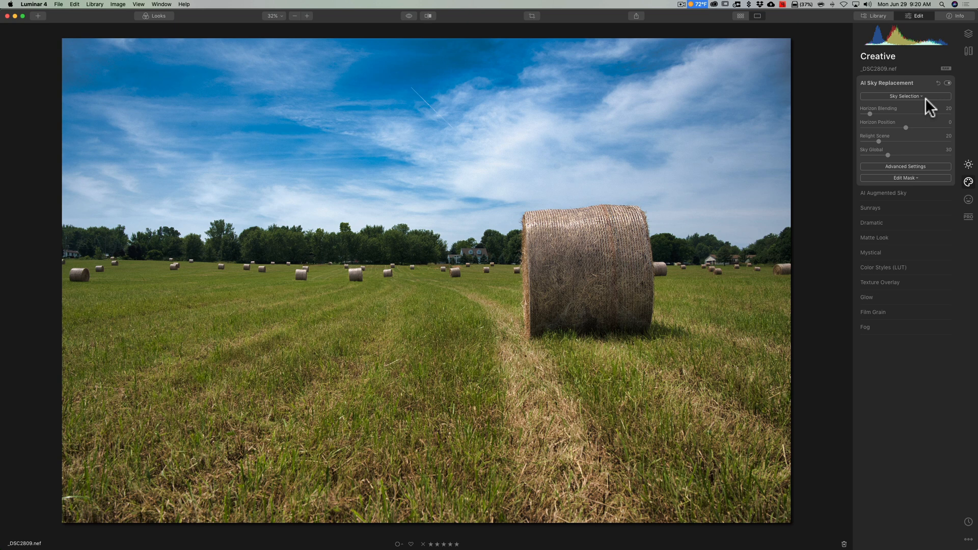
Step: Quit Luminar 4 from the application menu, leaving the desktop with the cloud image
left_click(34, 4)
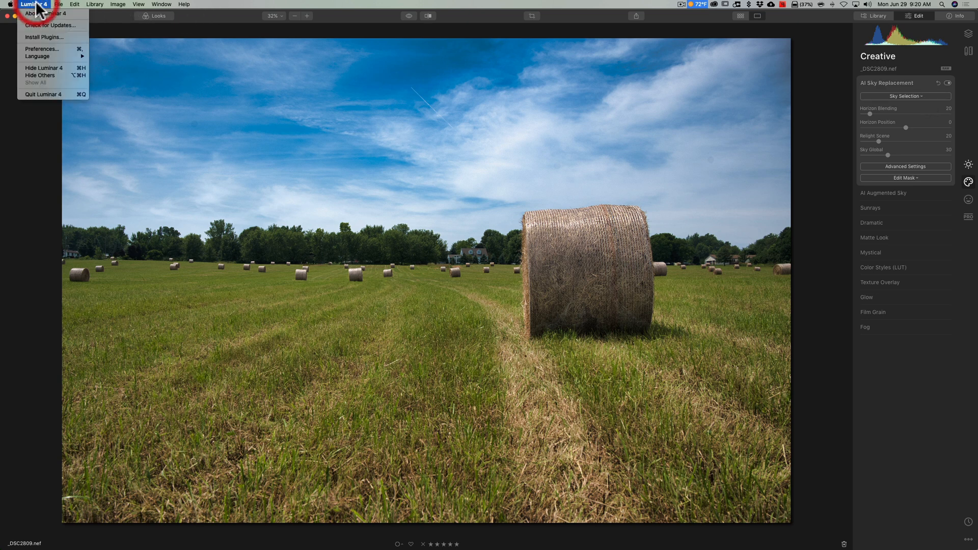
mouse_move(42, 94)
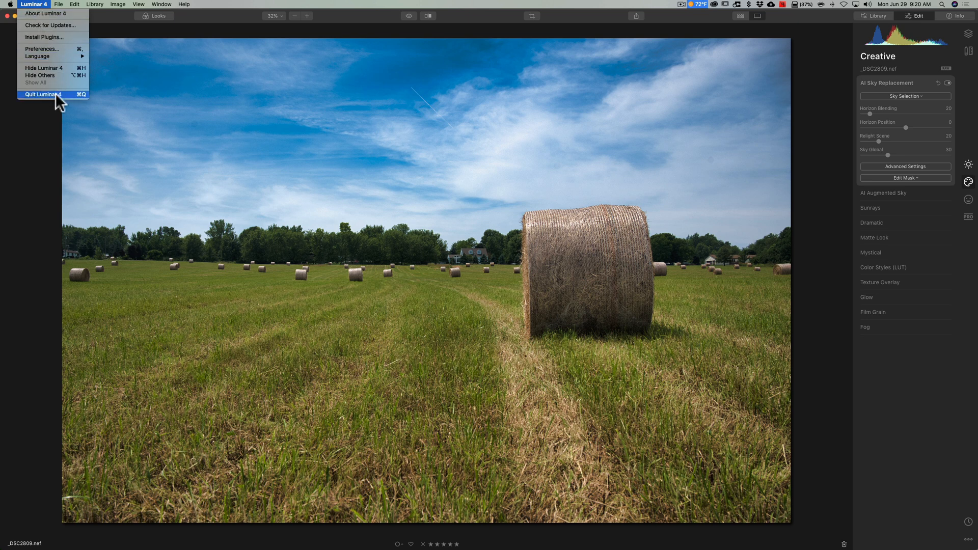
mouse_move(160, 108)
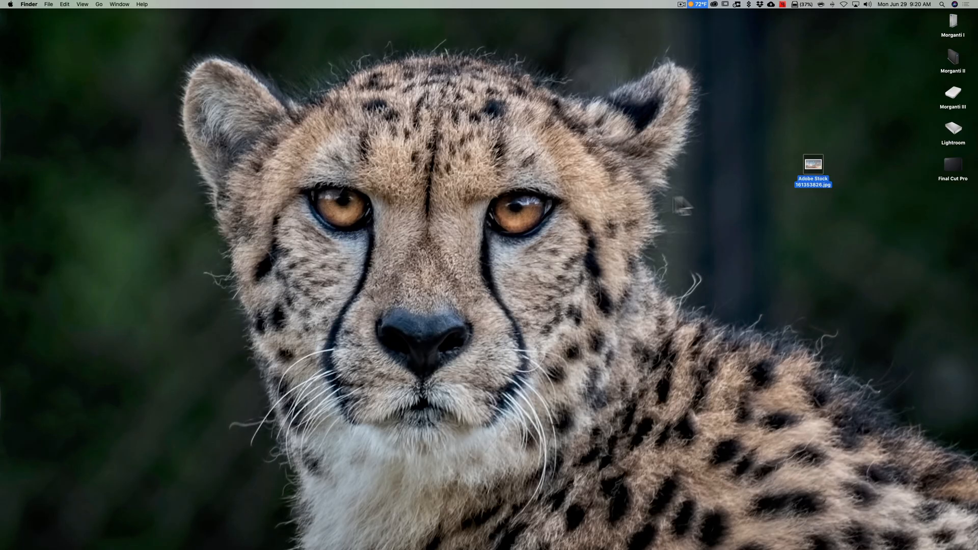
Step: View the desktop cloud image full size in Preview, then close the preview
double_click(812, 168)
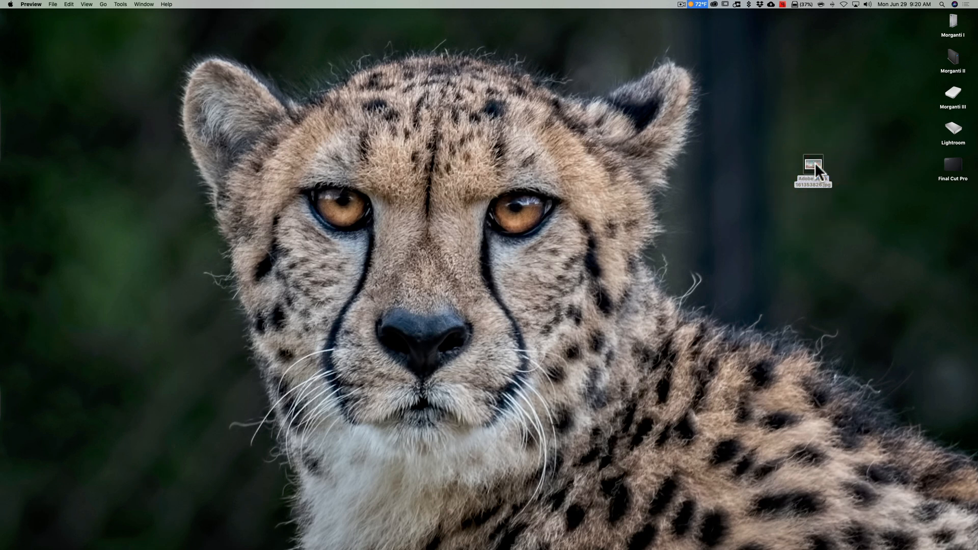
double_click(812, 168)
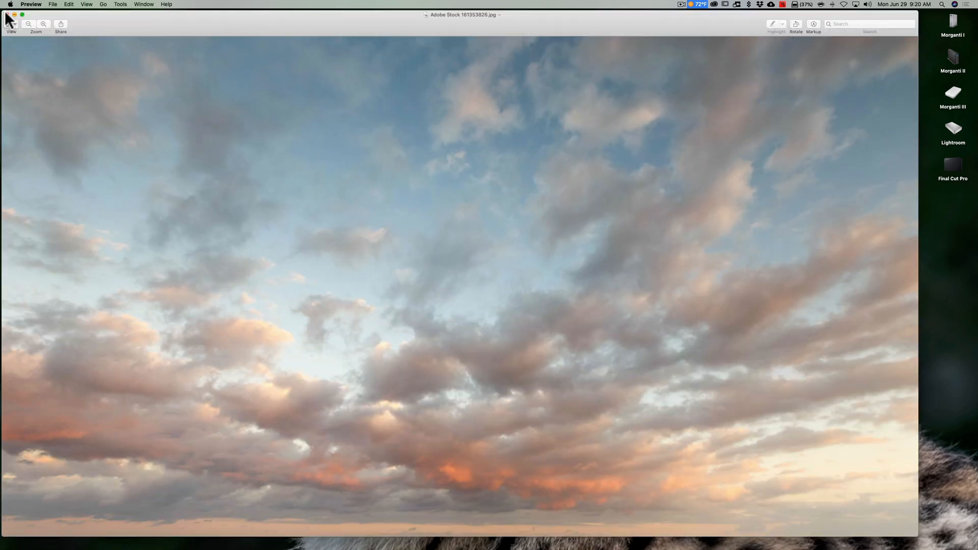
left_click(14, 14)
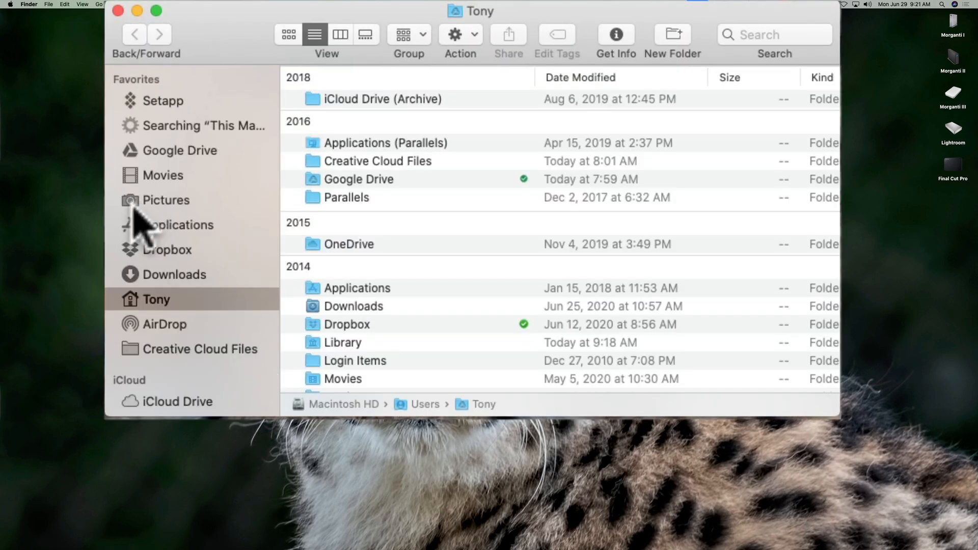
Step: Show the Applications folder and bring up the context menu for Luminar 4.app
left_click(179, 224)
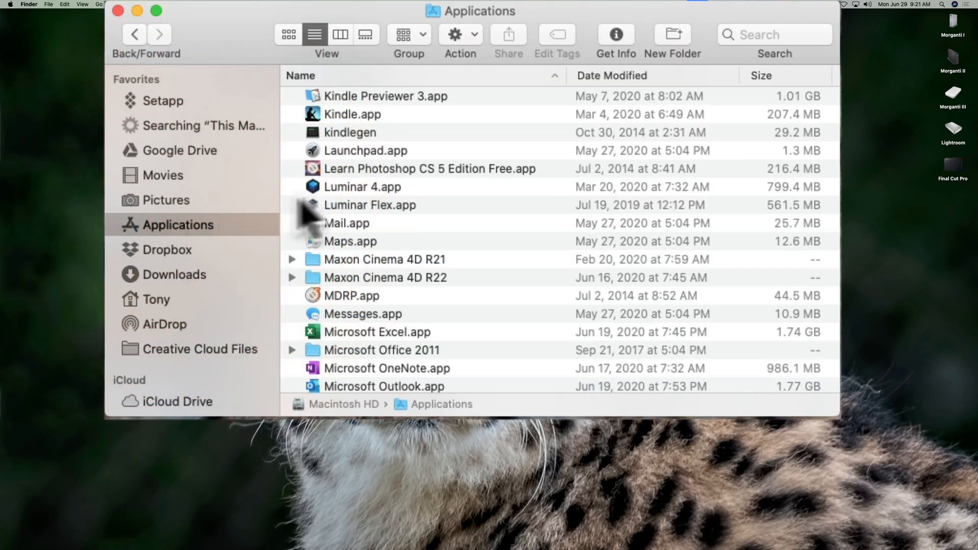
left_click(362, 187)
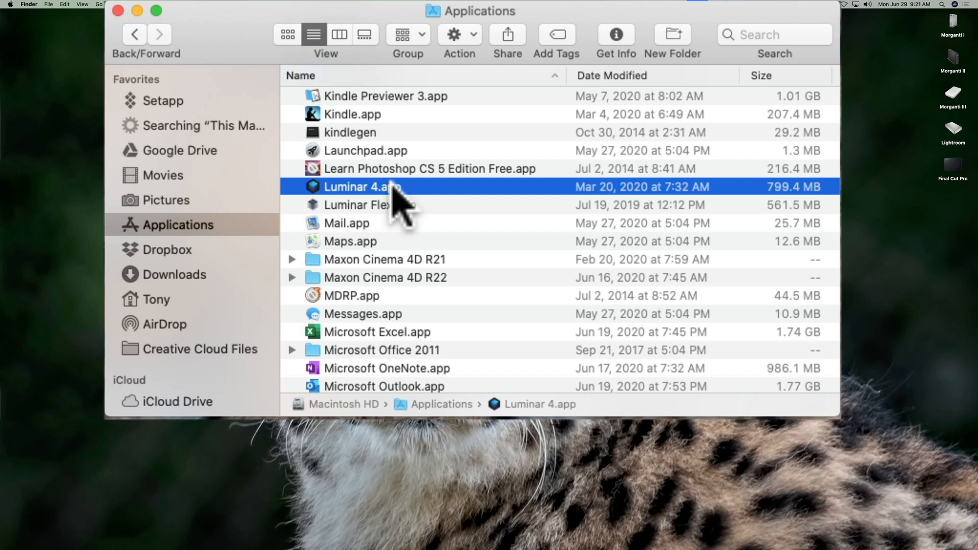
mouse_move(374, 200)
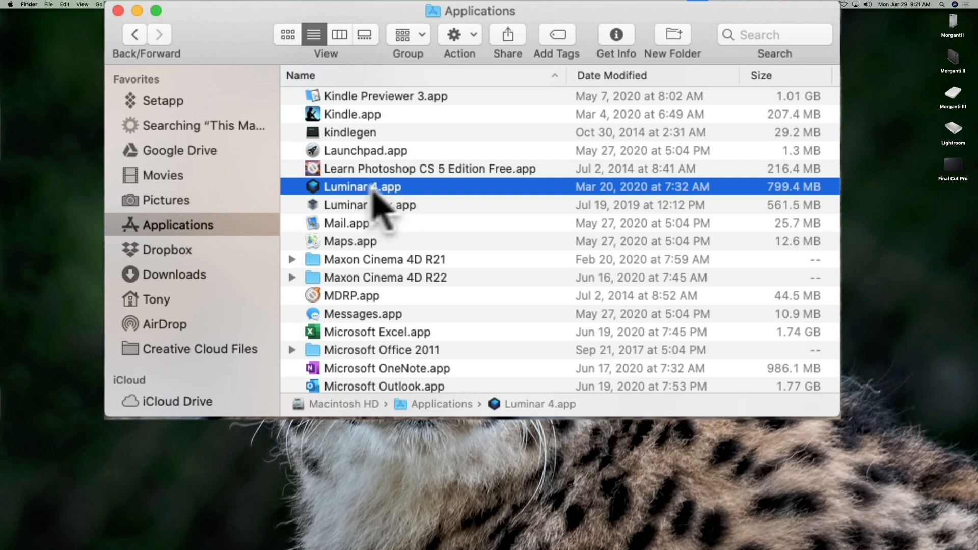
mouse_move(440, 208)
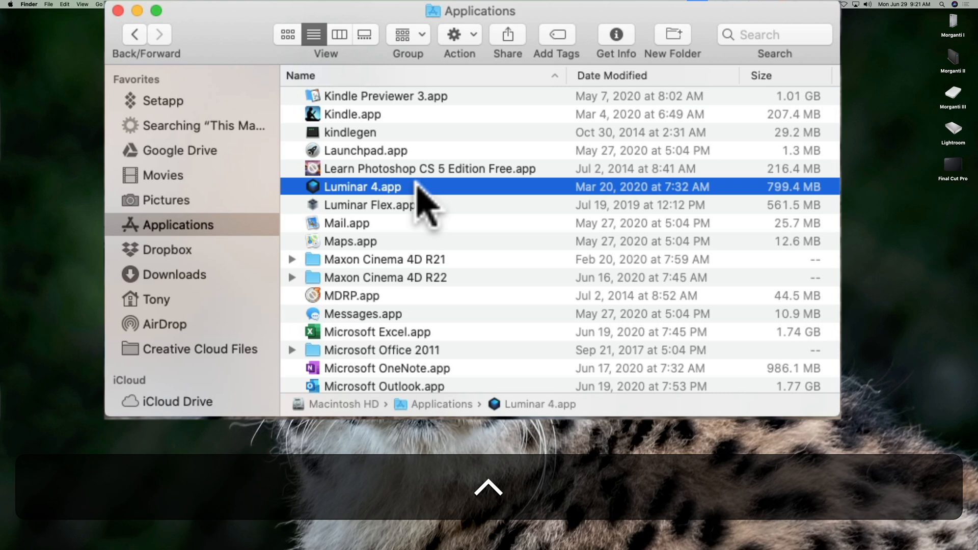
right_click(362, 187)
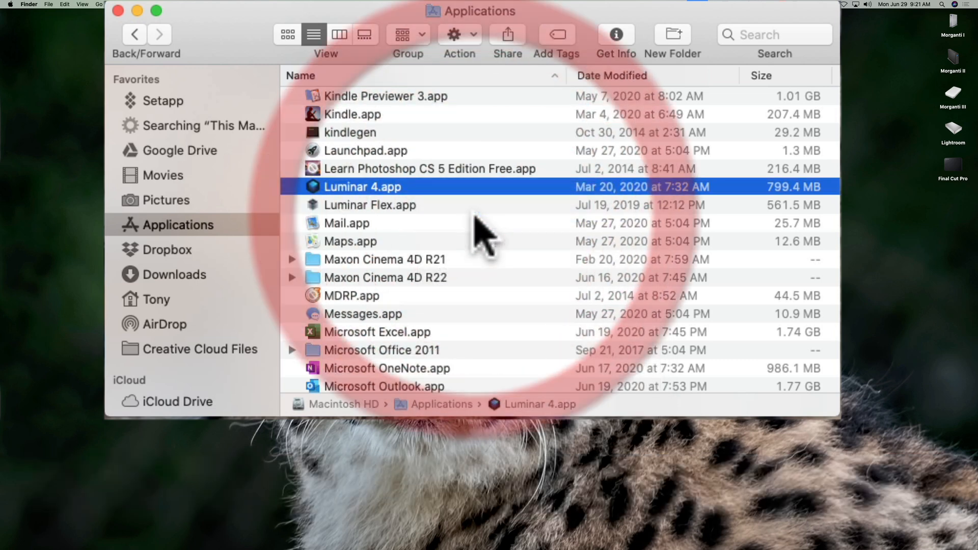
Step: Show Luminar 4's package contents and drill into Contents > Frameworks > MPLuminar4Resources.framework
double_click(363, 187)
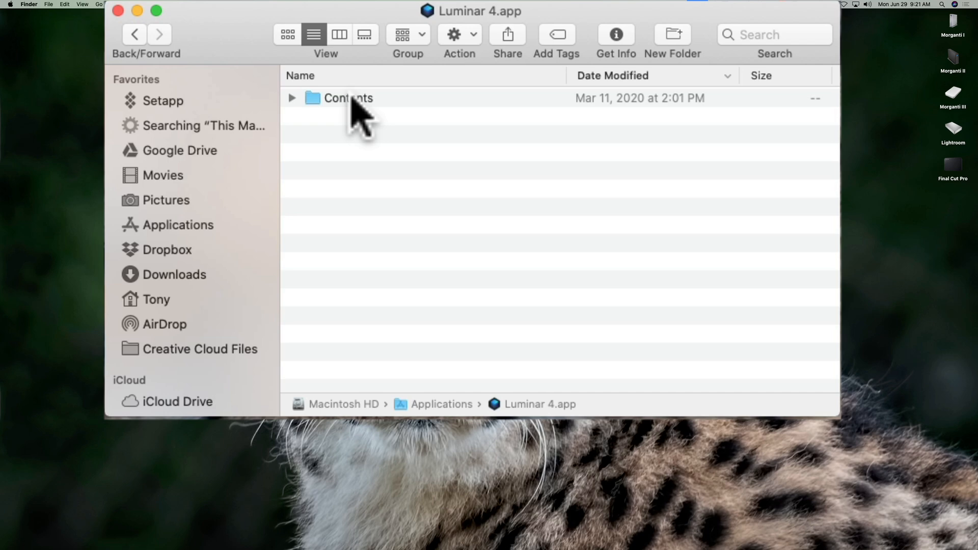
double_click(347, 98)
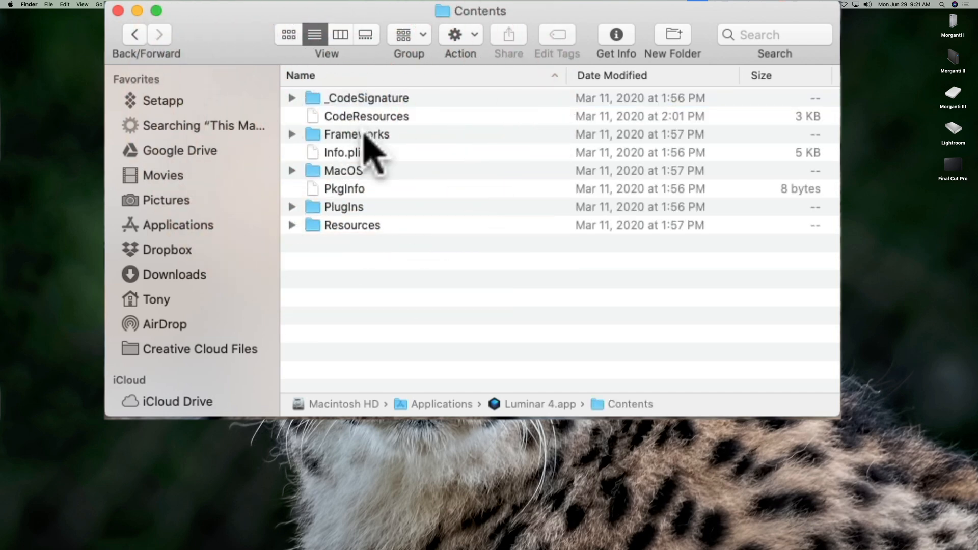
double_click(357, 134)
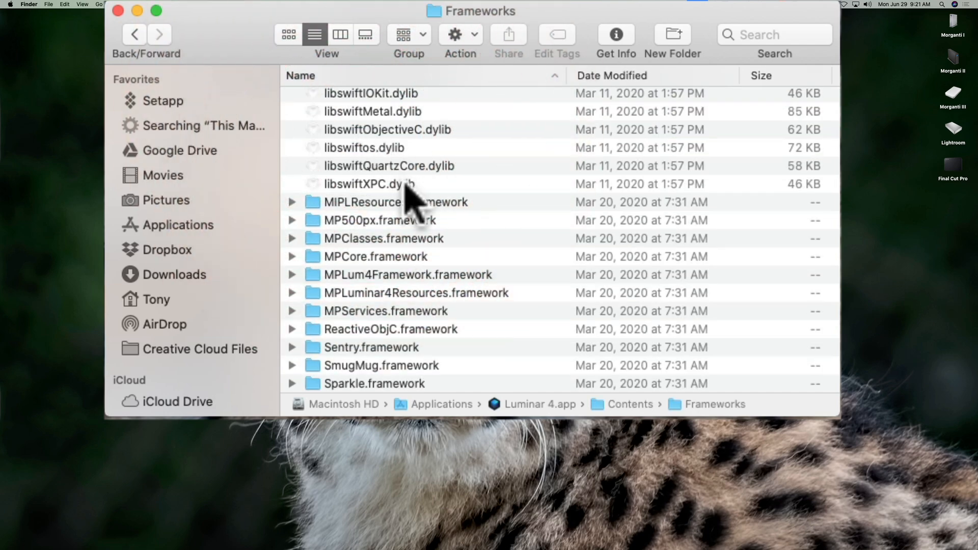
left_click(416, 292)
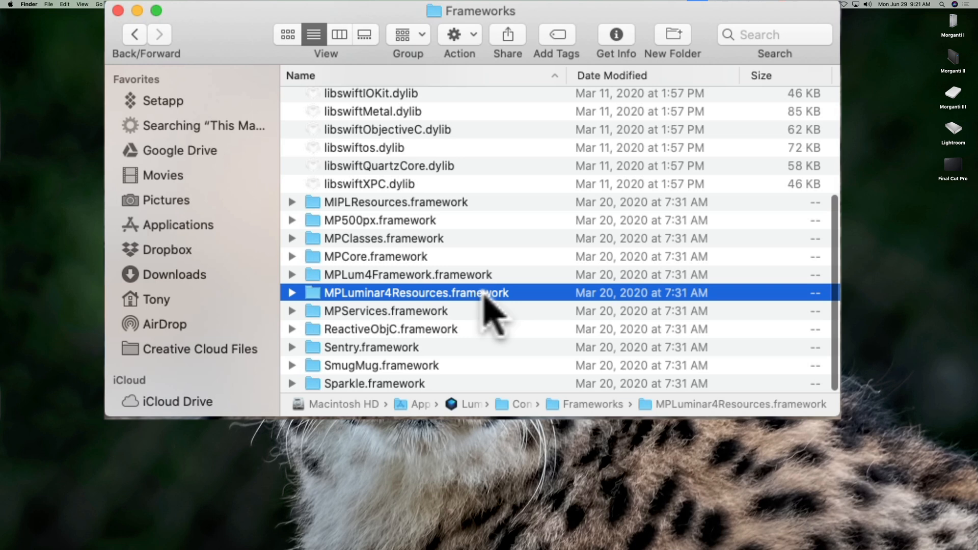
double_click(416, 292)
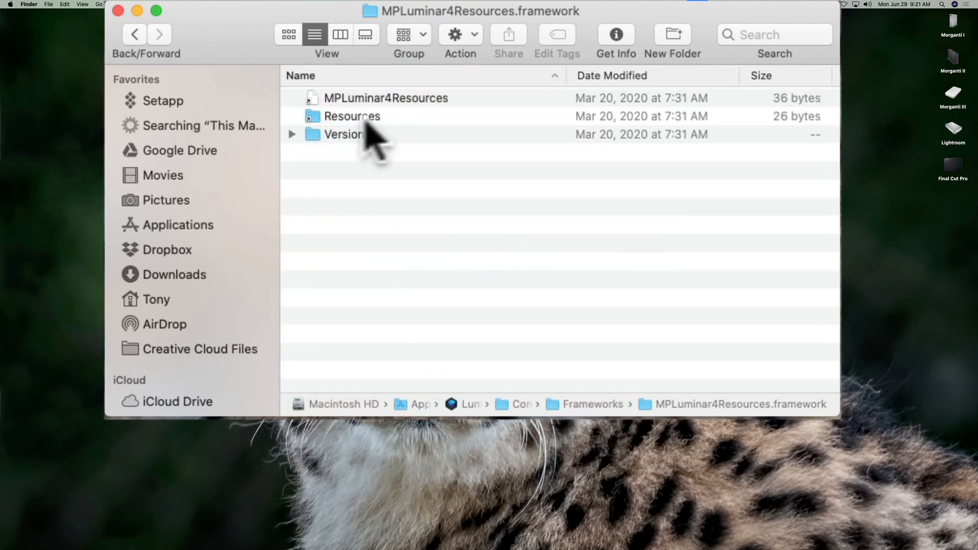
Step: Inside Resources, locate and enter the SkyTextures folder next to SkySFX
double_click(352, 116)
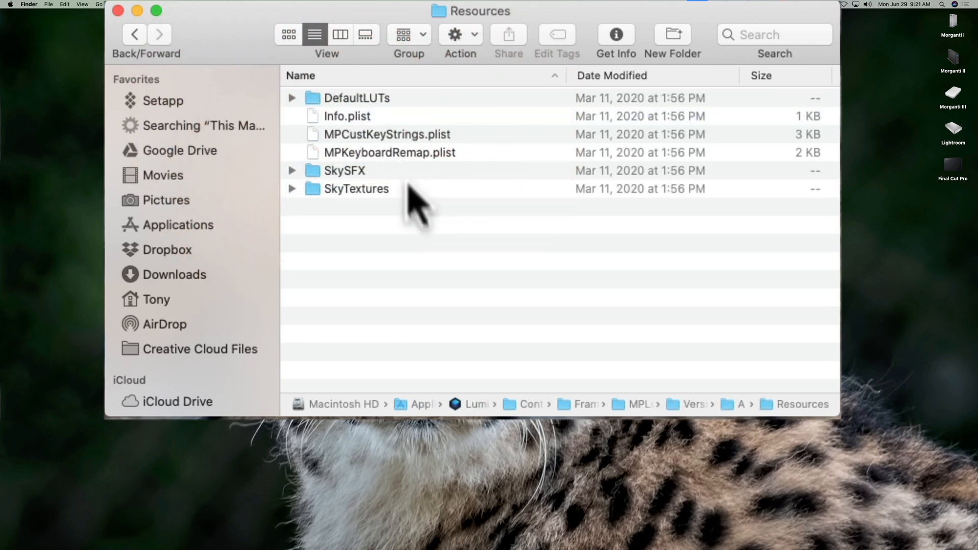
left_click(346, 189)
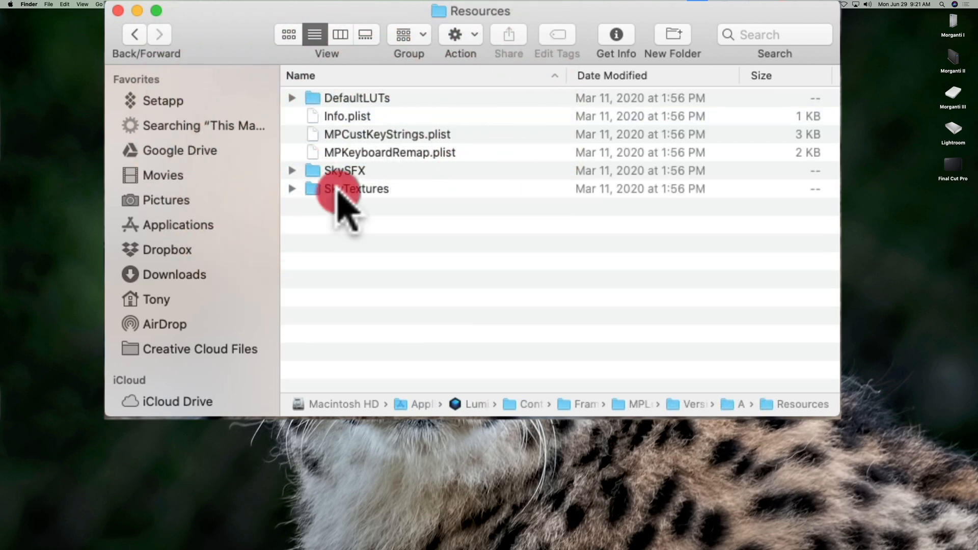
left_click(357, 189)
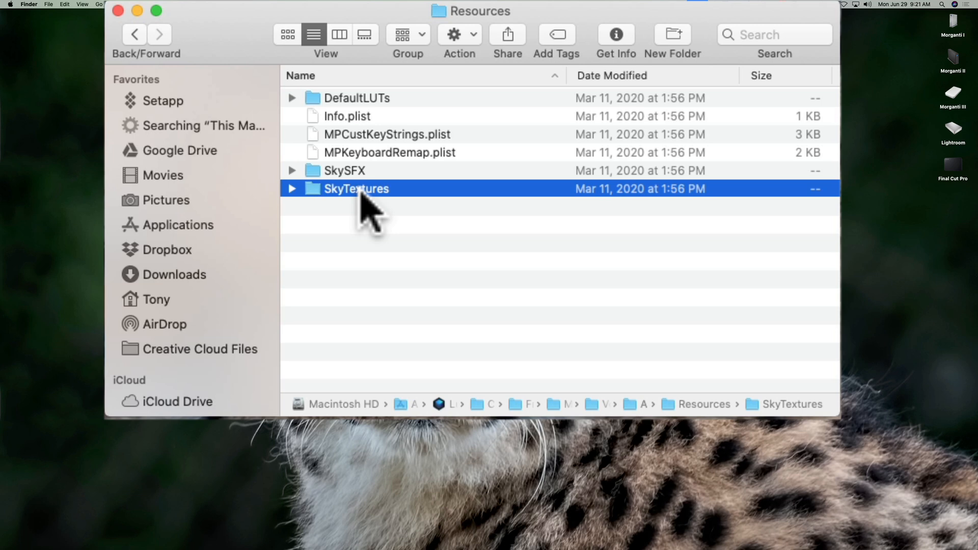
double_click(357, 188)
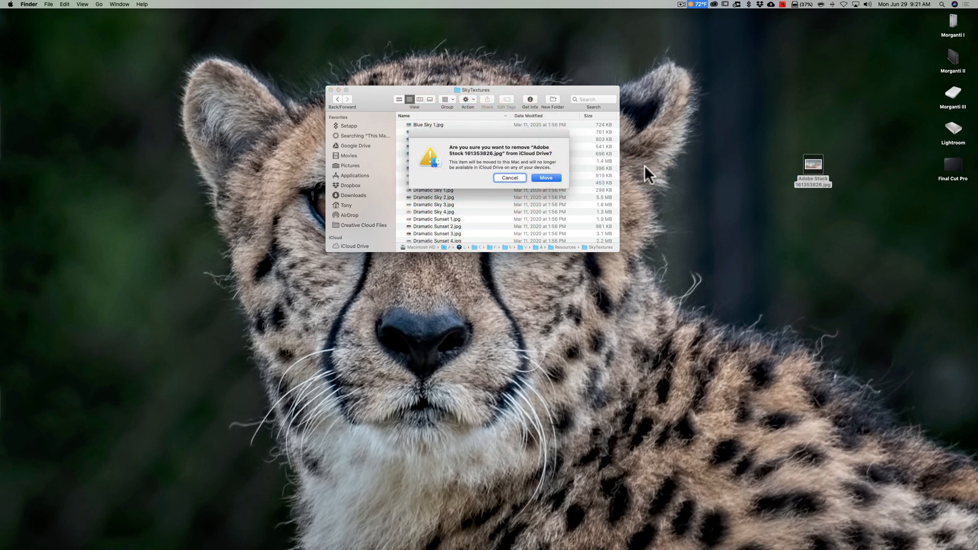
Step: Confirm moving Adobe Stock 161353826.jpg from iCloud Drive into SkyTextures, then close Finder
left_click(544, 177)
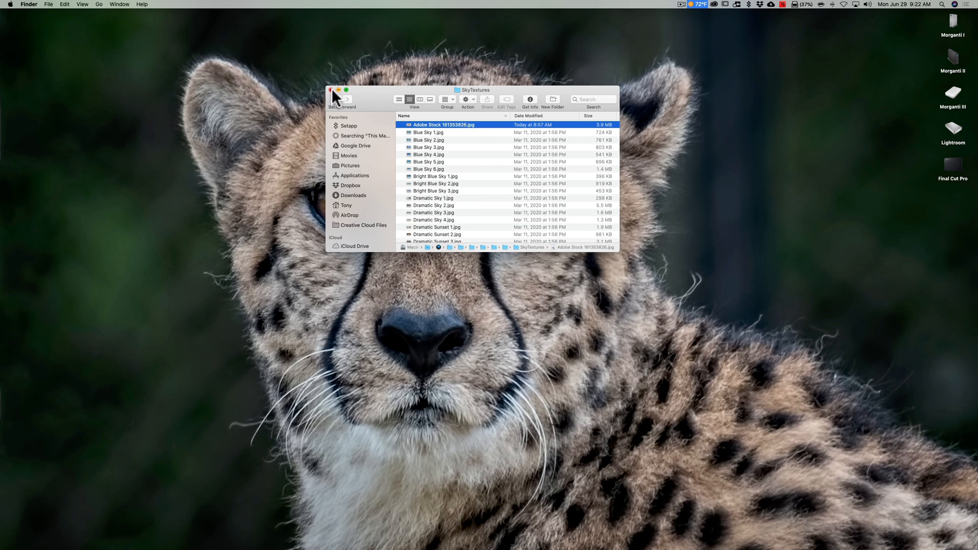
left_click(332, 90)
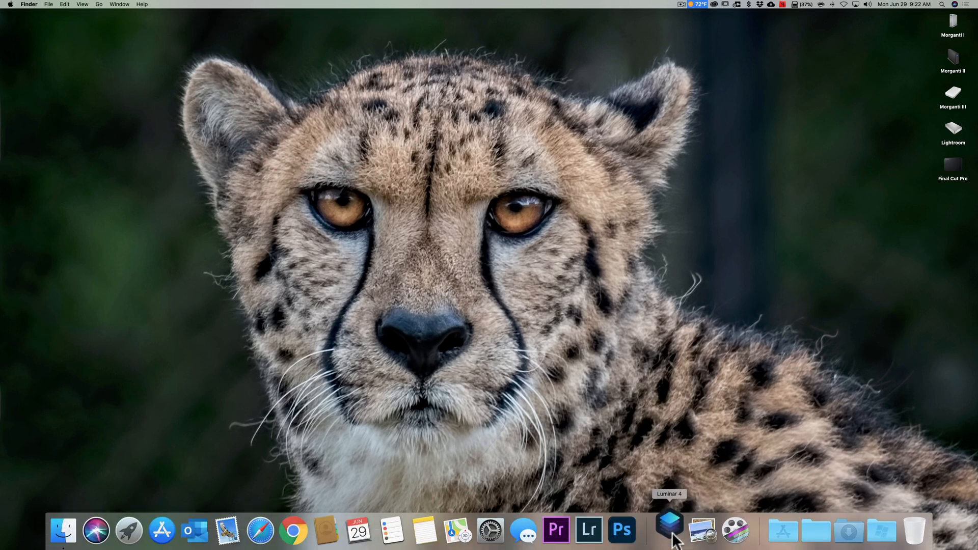
Step: Relaunch Luminar 4 from the Dock with the hay-field photo open for editing
left_click(670, 532)
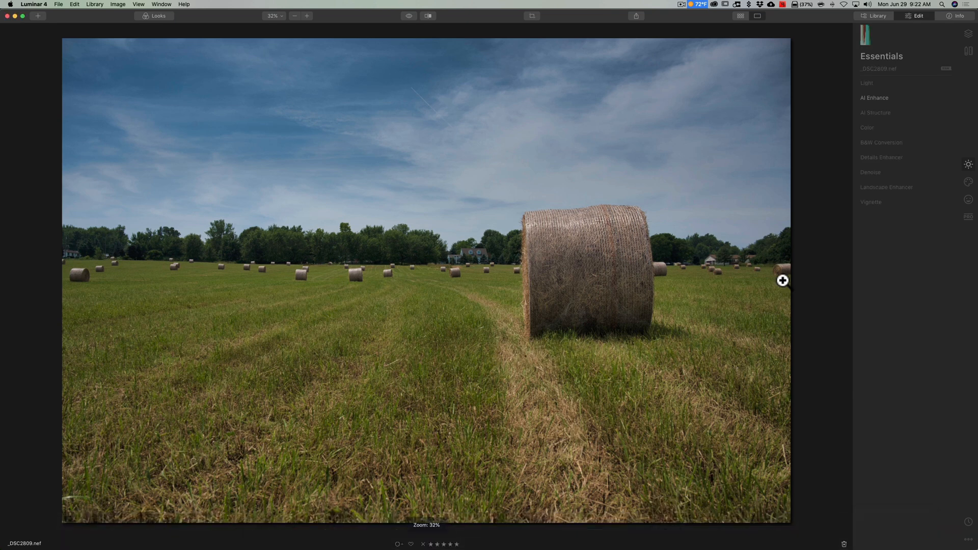
mouse_move(766, 191)
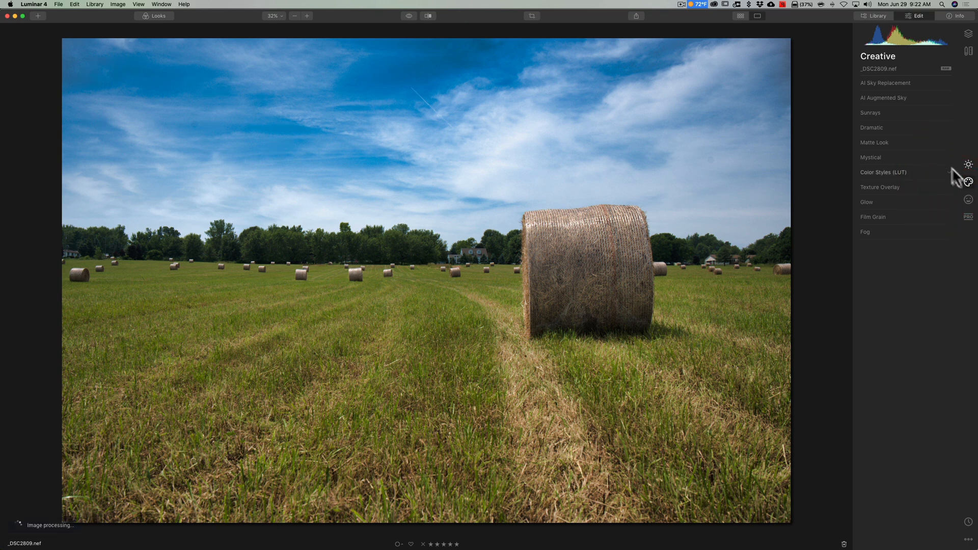
Step: In AI Sky Replacement, apply the new Adobe Stock 161353826 sunset-cloud sky to the hay field
left_click(885, 82)
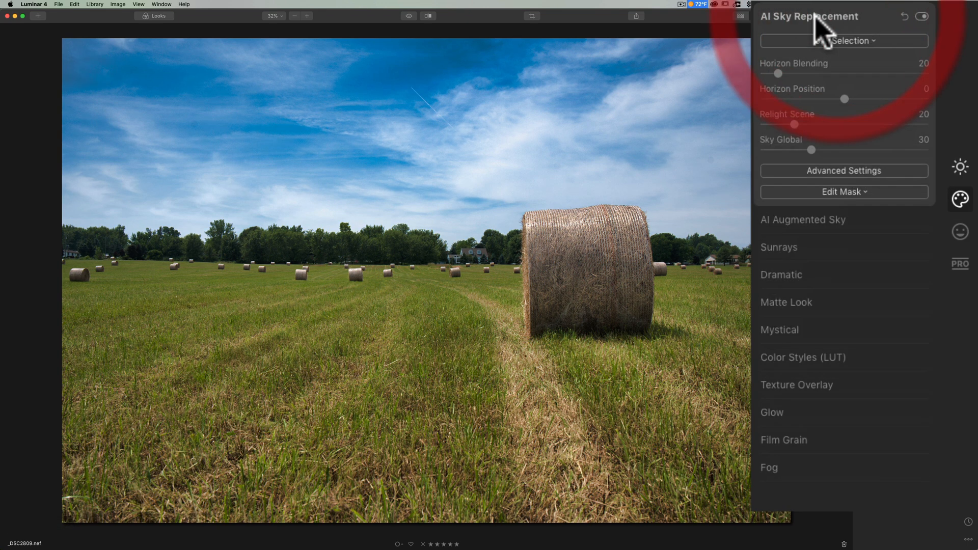
left_click(843, 41)
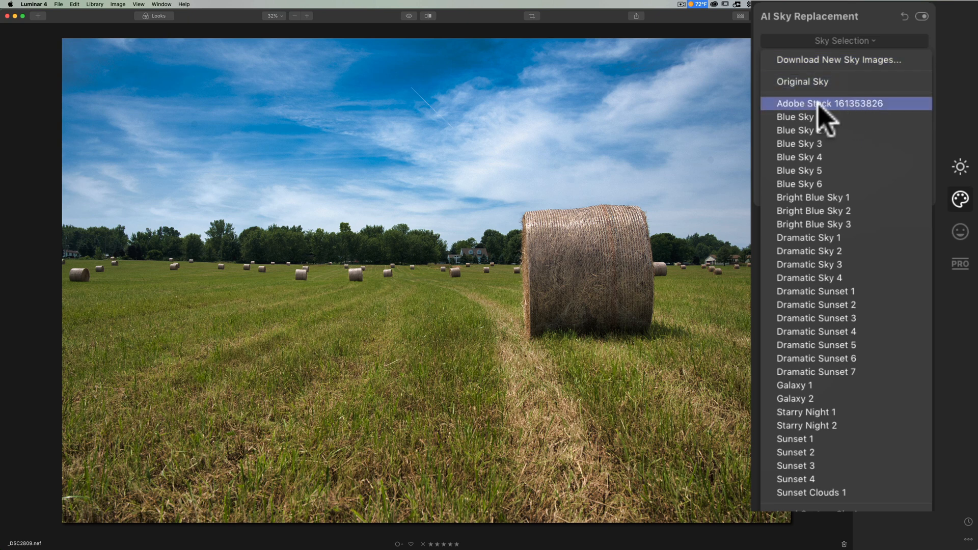
left_click(829, 104)
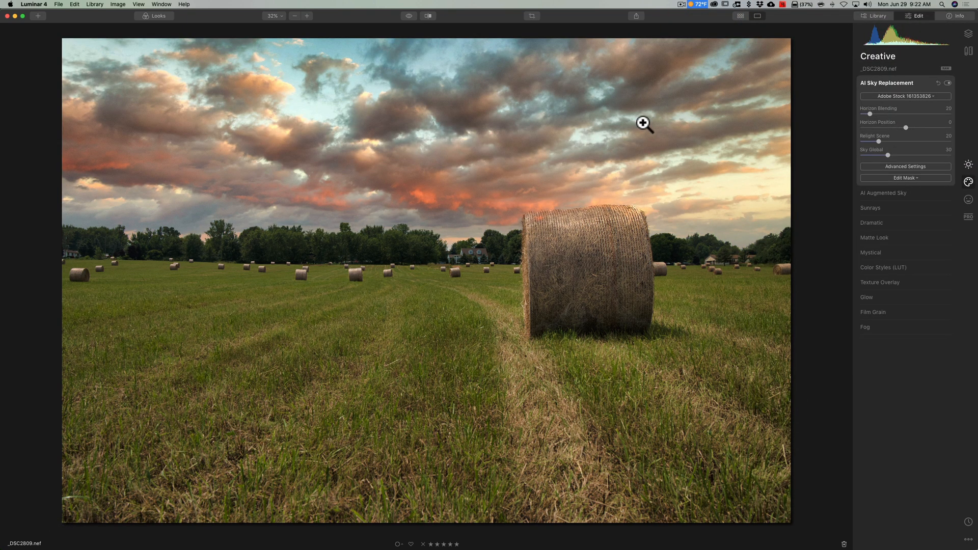
mouse_move(738, 132)
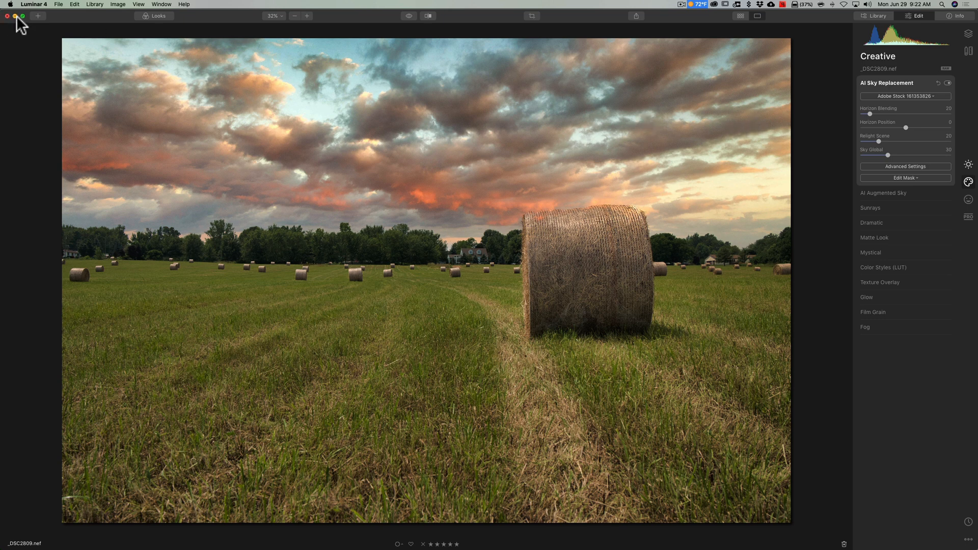
Step: Reopen Luminar 4 to expand the AI Augmented Sky tool, then close the window again
left_click(6, 15)
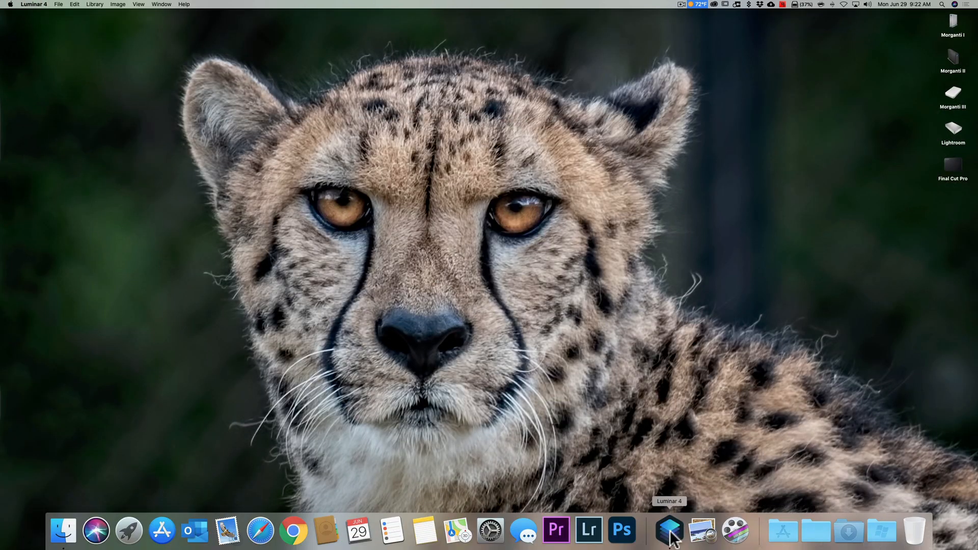
left_click(669, 530)
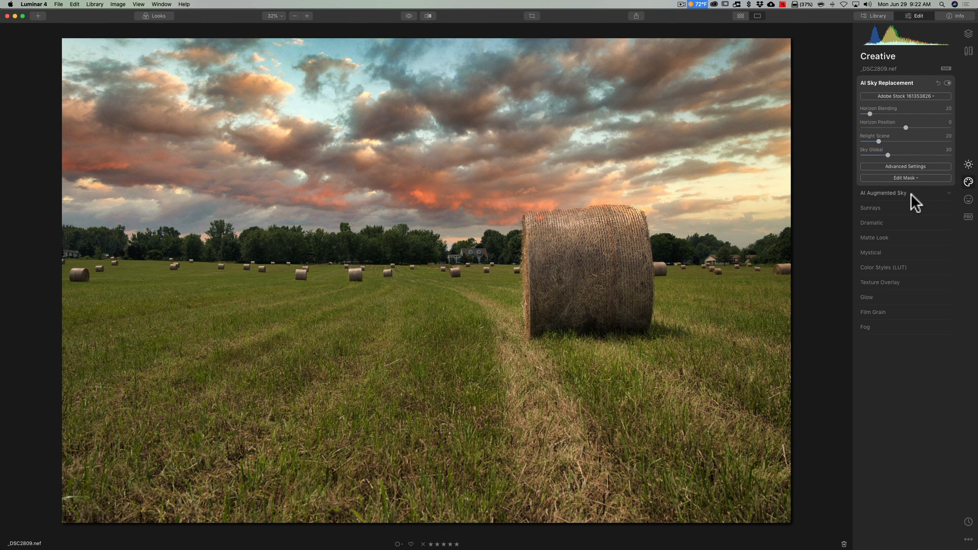
left_click(882, 192)
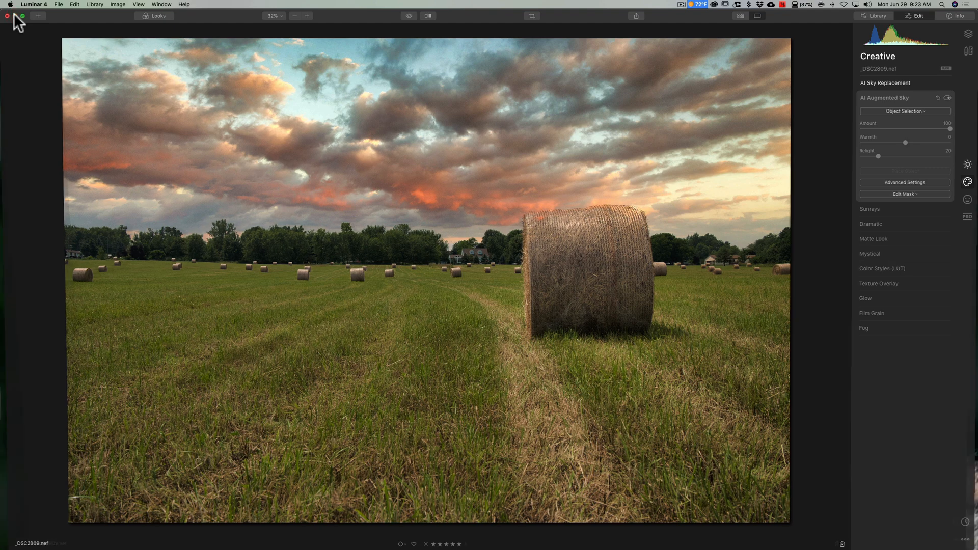
left_click(8, 15)
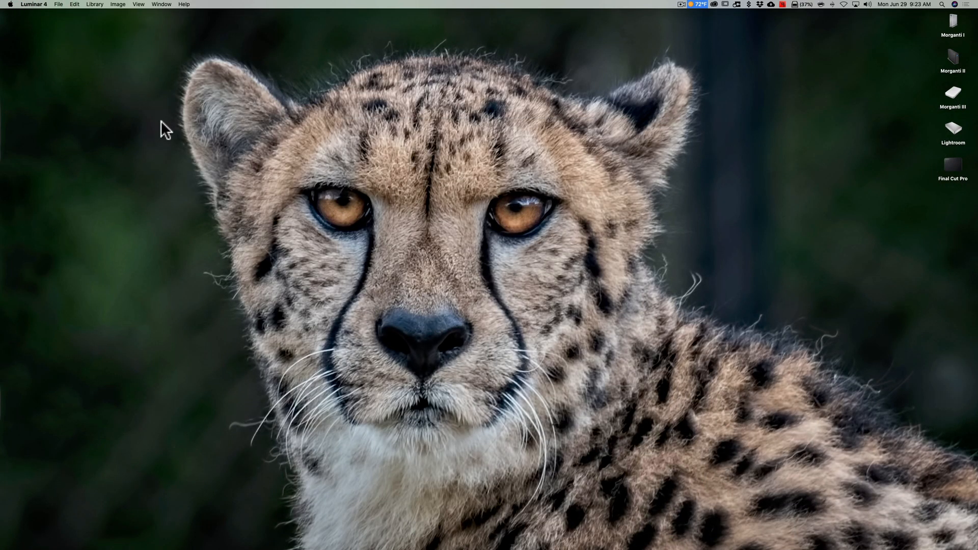
mouse_move(108, 530)
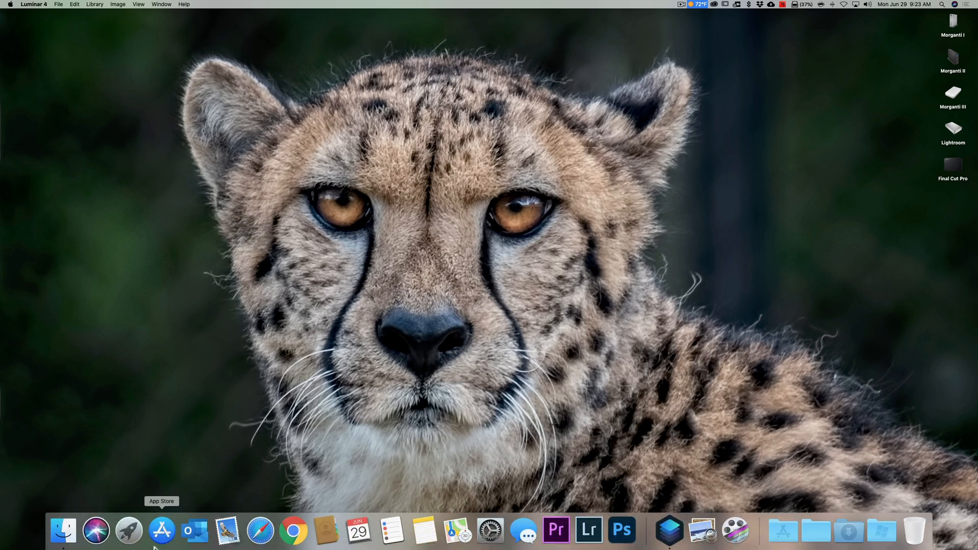
mouse_move(129, 531)
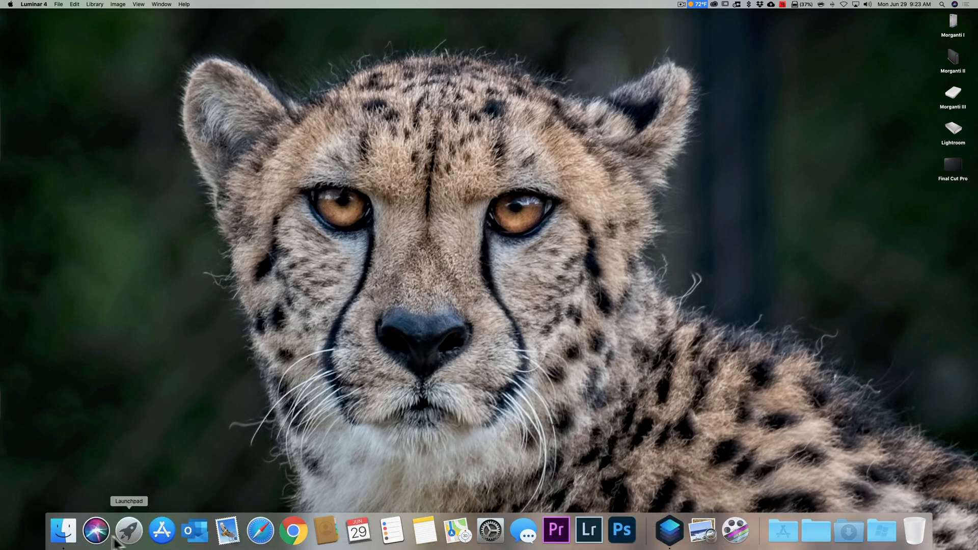
Step: From a new Finder window, reveal the Luminar 4 app's package contents in Applications
left_click(62, 531)
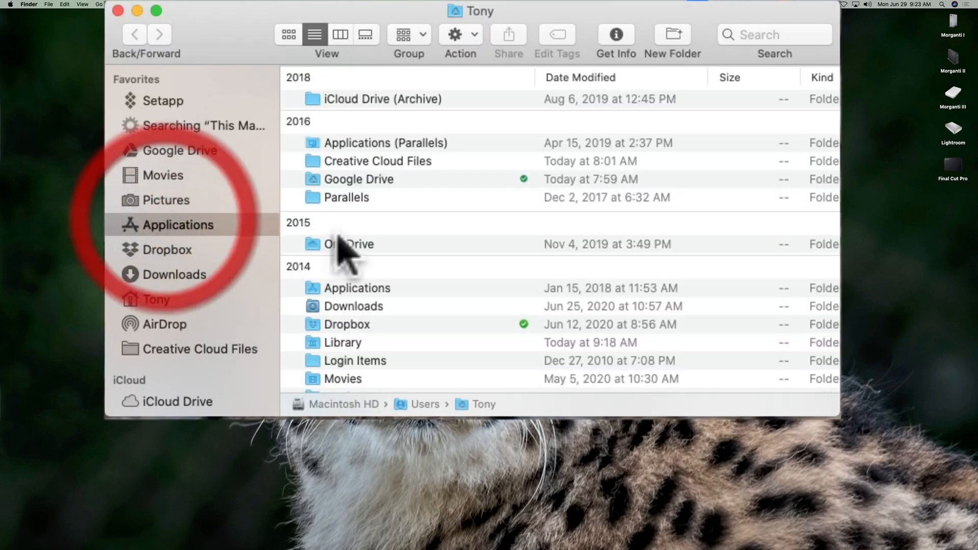
left_click(177, 224)
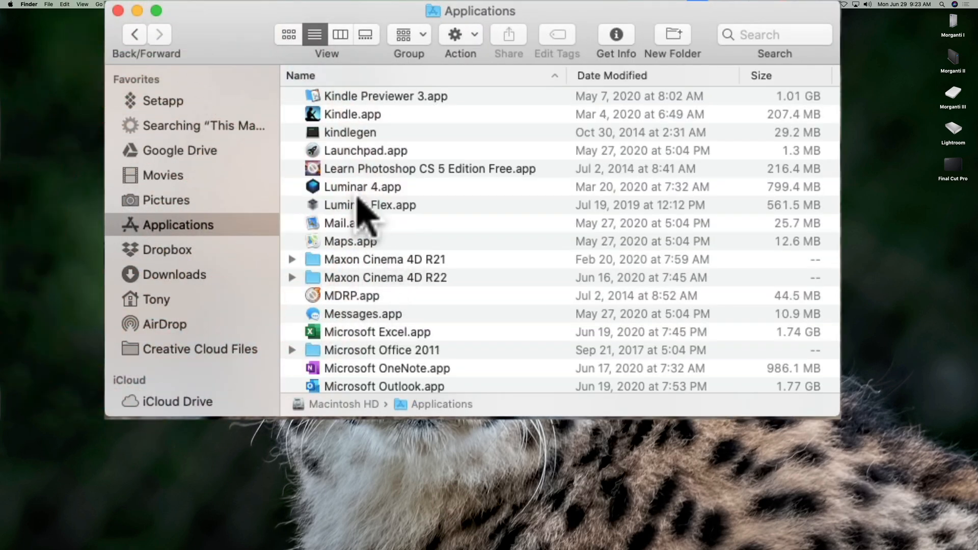
right_click(362, 186)
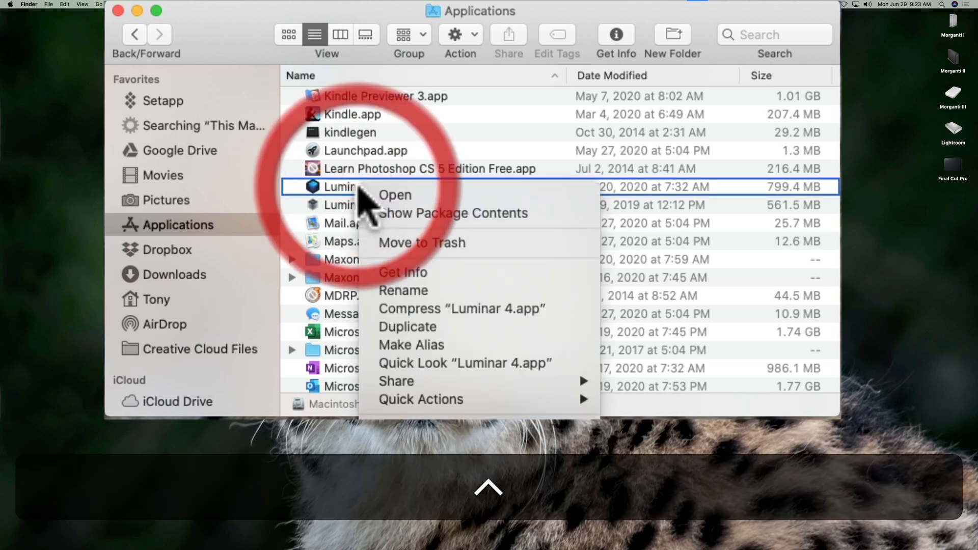
left_click(452, 213)
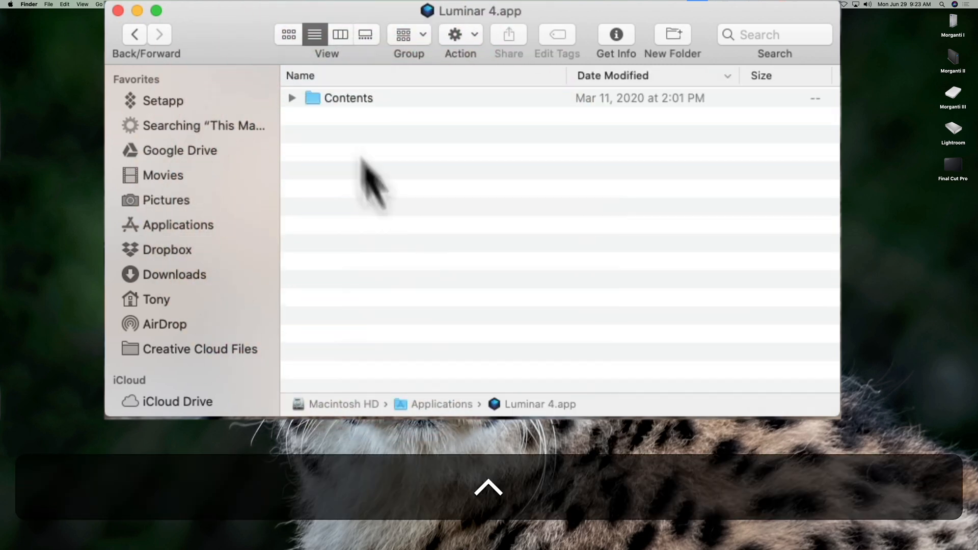
Step: Navigate Contents > Frameworks > MPLuminar4Resources.framework down to its Resources folder
double_click(348, 98)
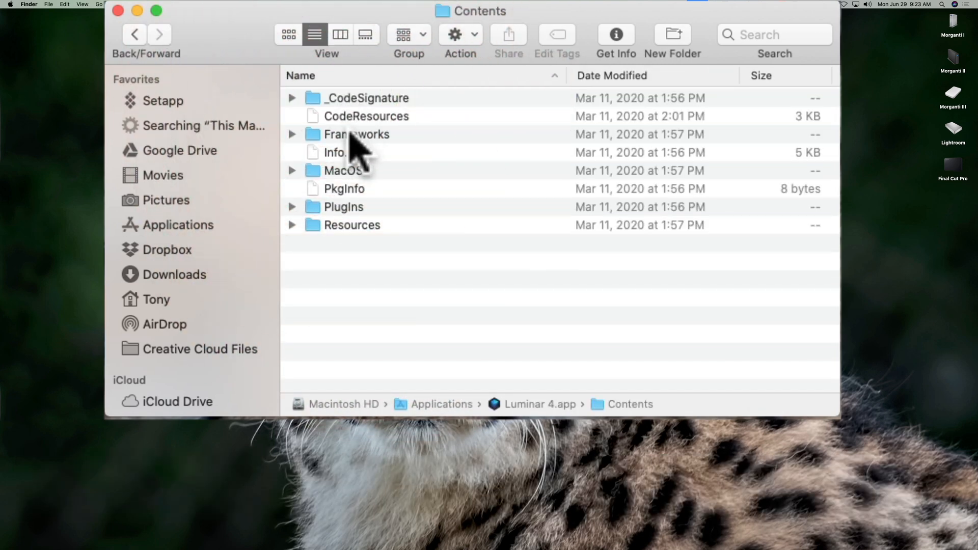
double_click(356, 135)
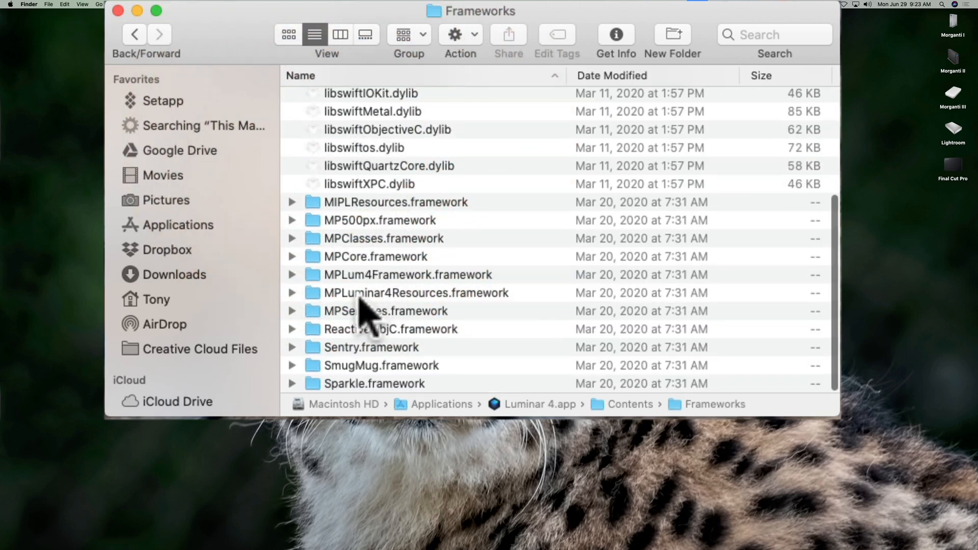
left_click(415, 292)
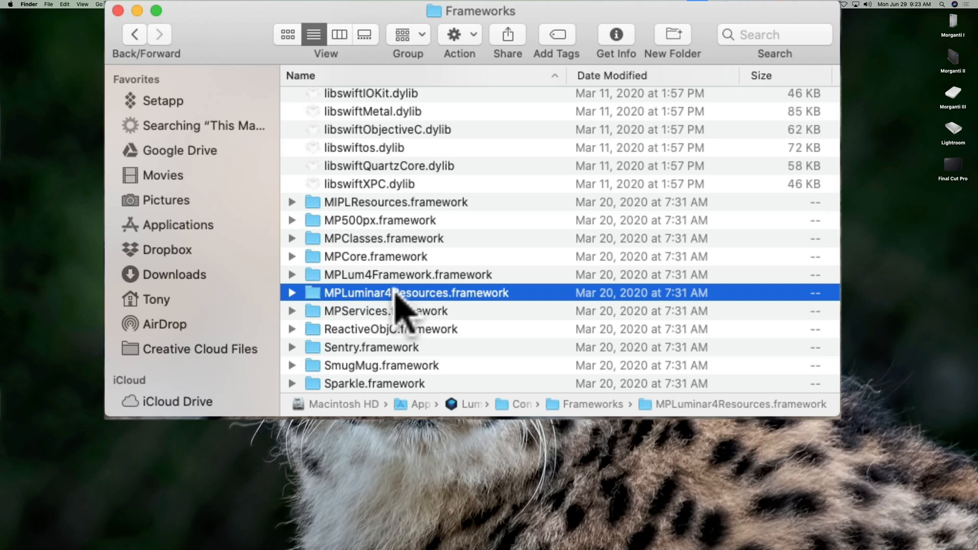
double_click(416, 293)
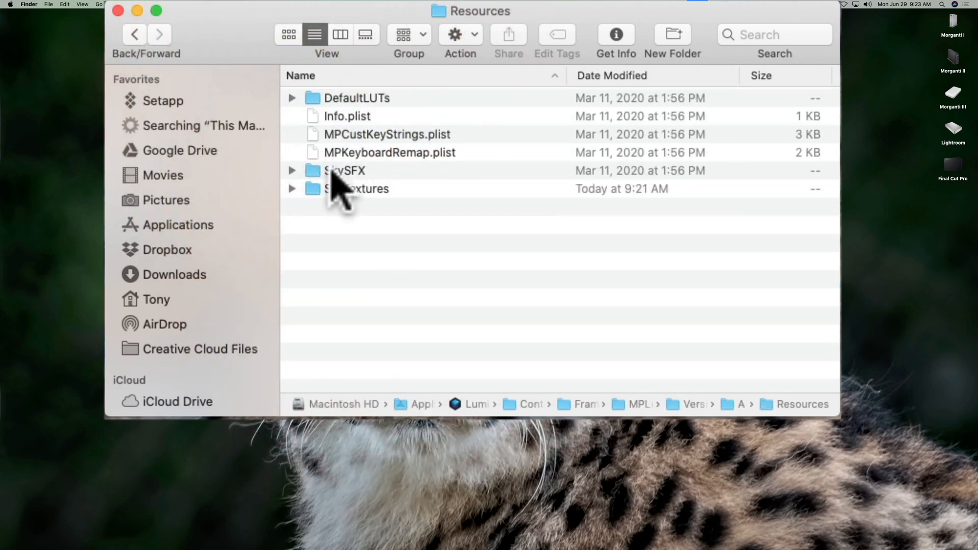
Step: Navigate into SkySFX > Screen to list the sky-object JPEGs (Aurora, Fireworks, Moon, Planet)
left_click(346, 170)
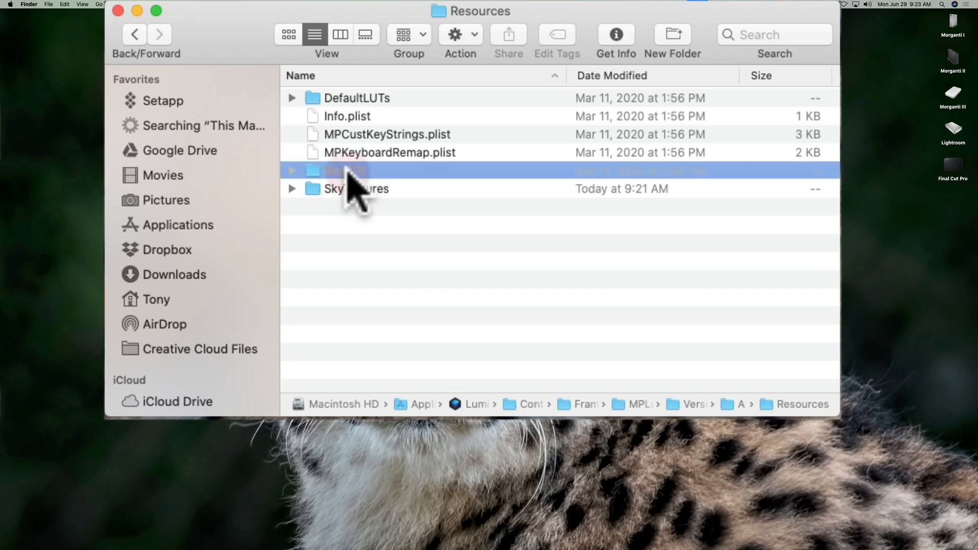
double_click(346, 170)
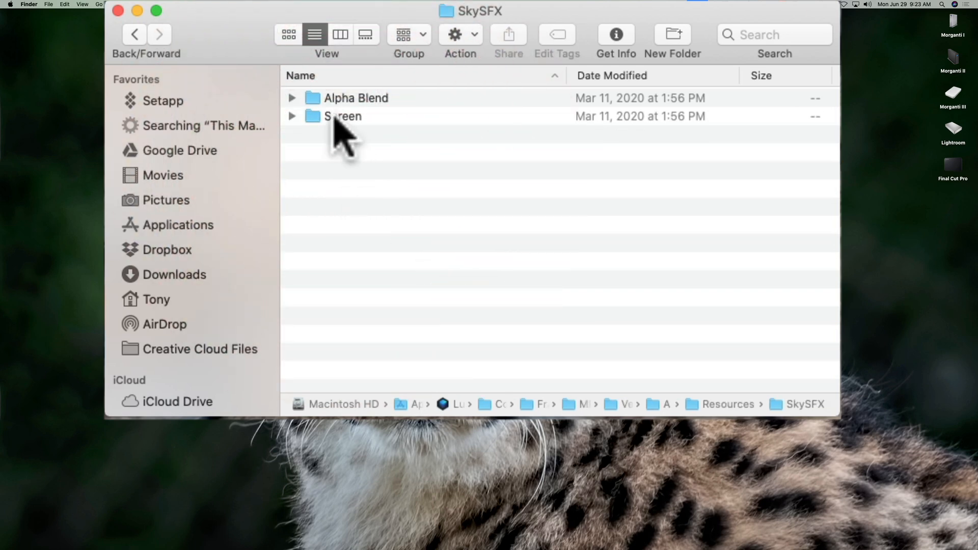
double_click(343, 116)
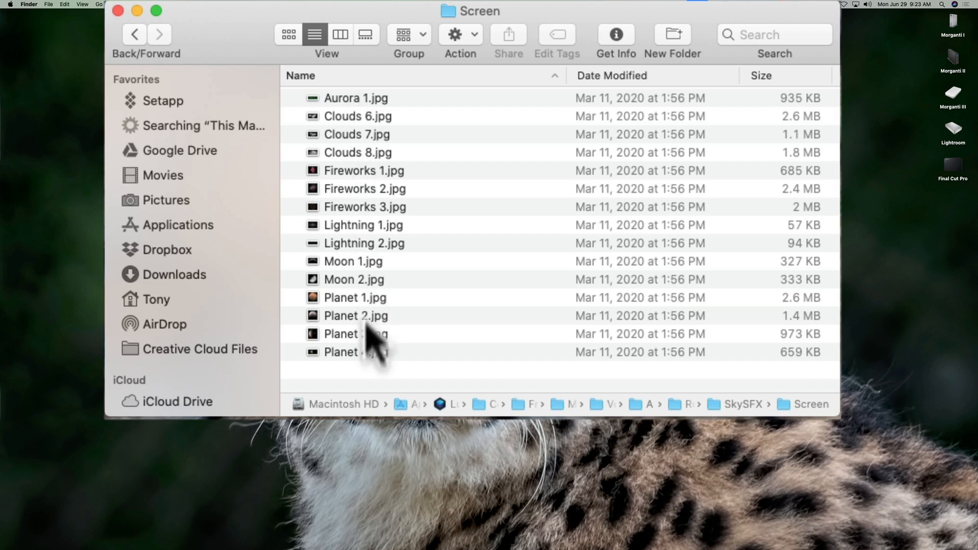
mouse_move(371, 206)
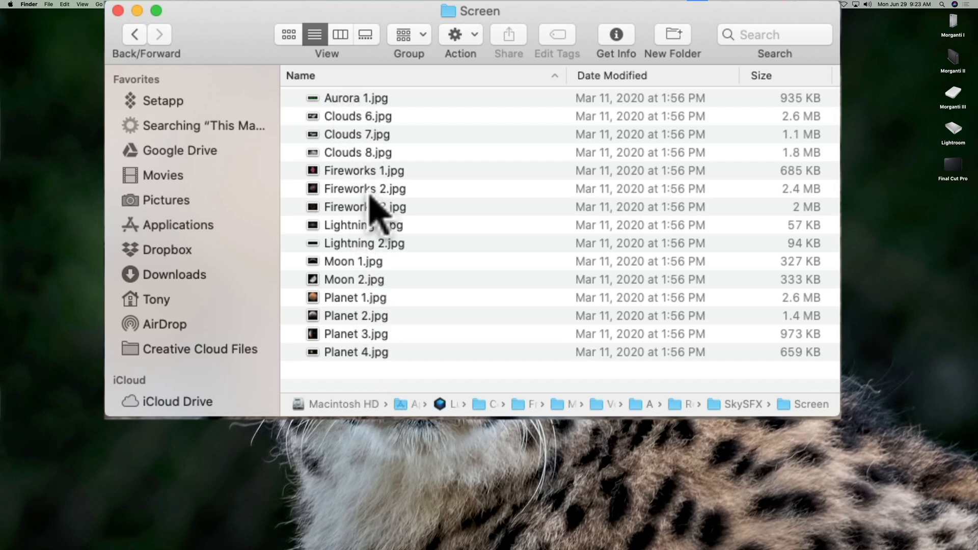
mouse_move(427, 181)
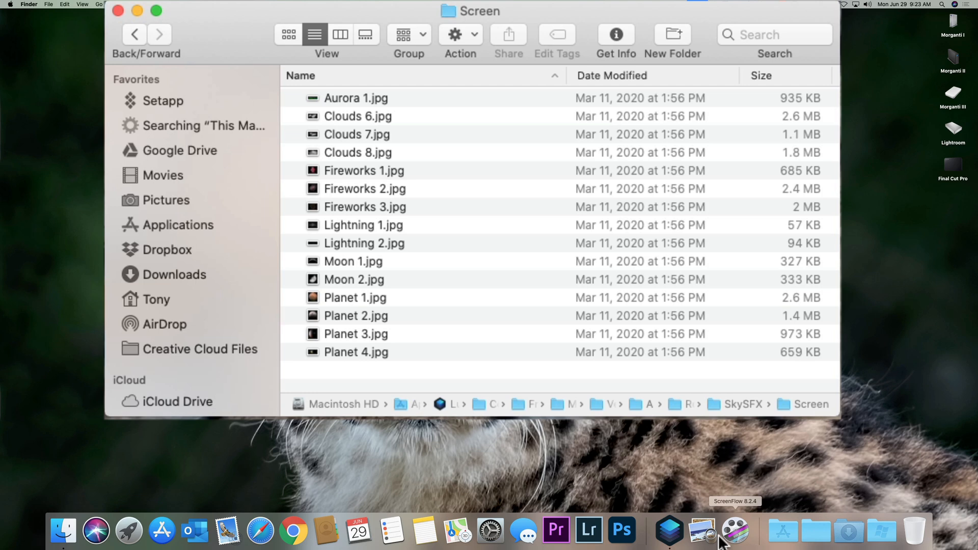
mouse_move(262, 380)
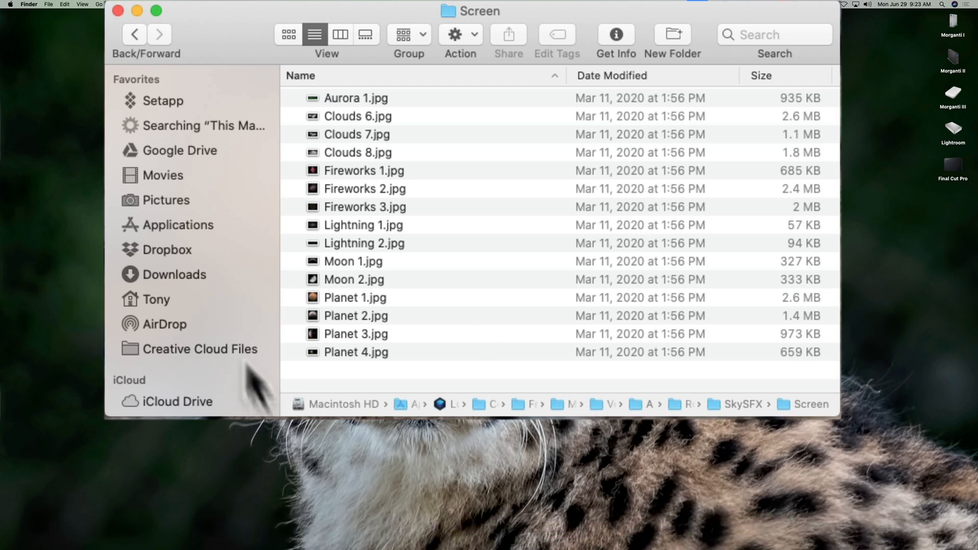
mouse_move(374, 293)
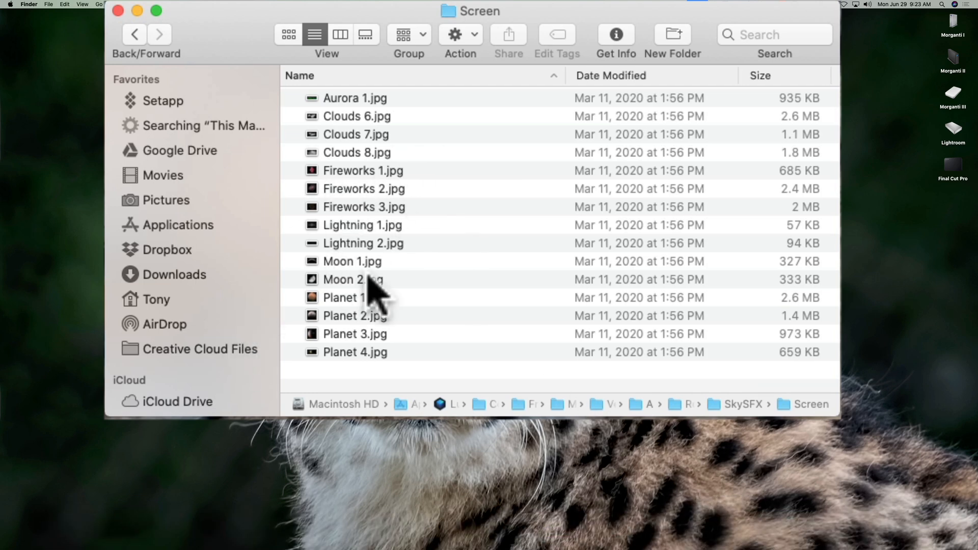
left_click(156, 10)
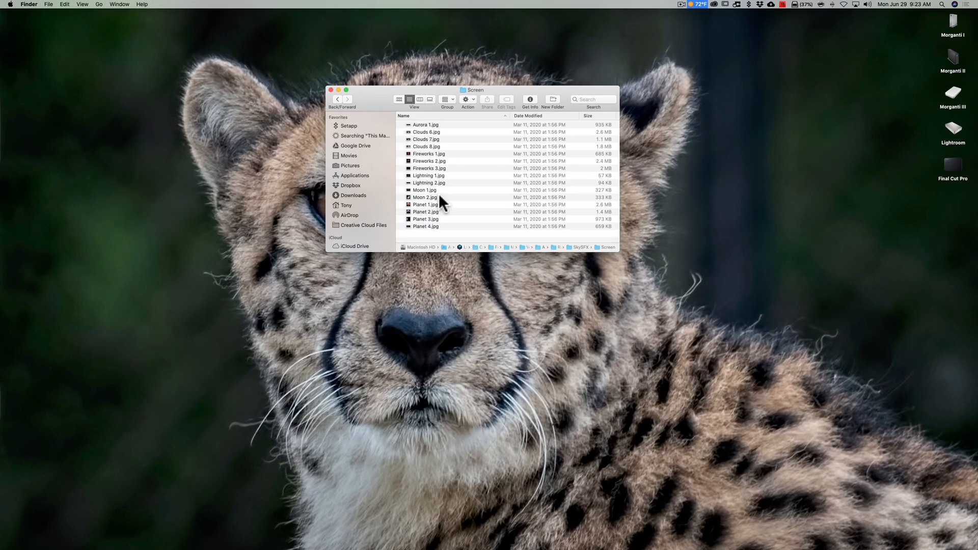